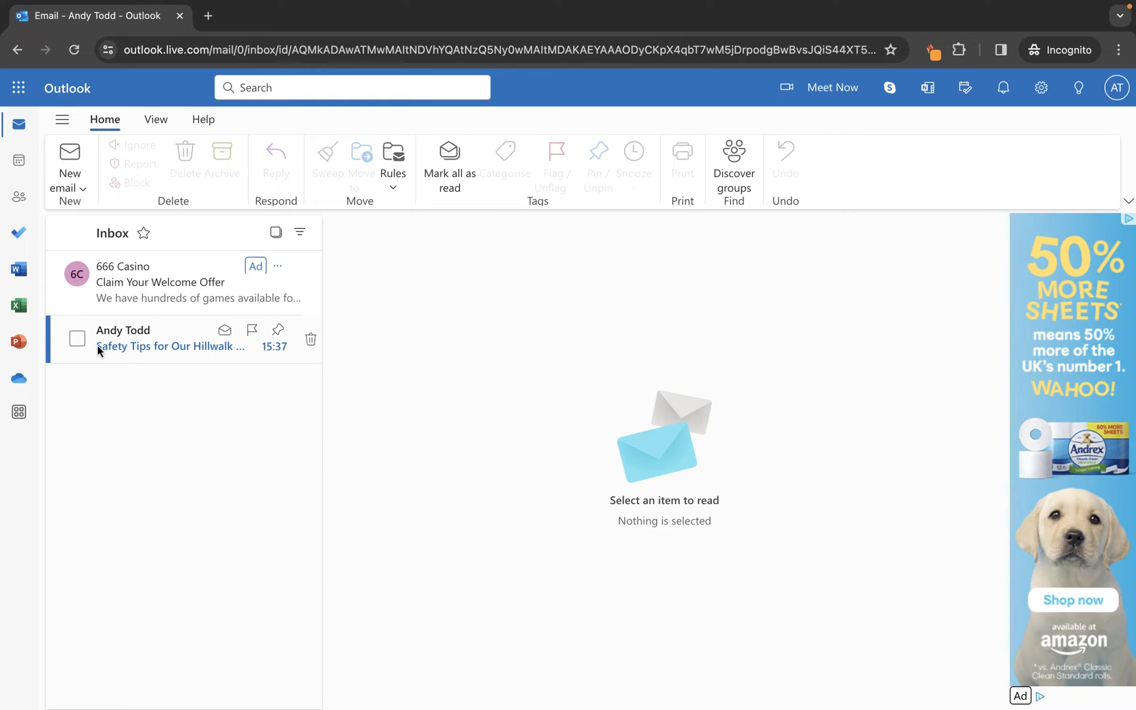
mouse_move(145, 334)
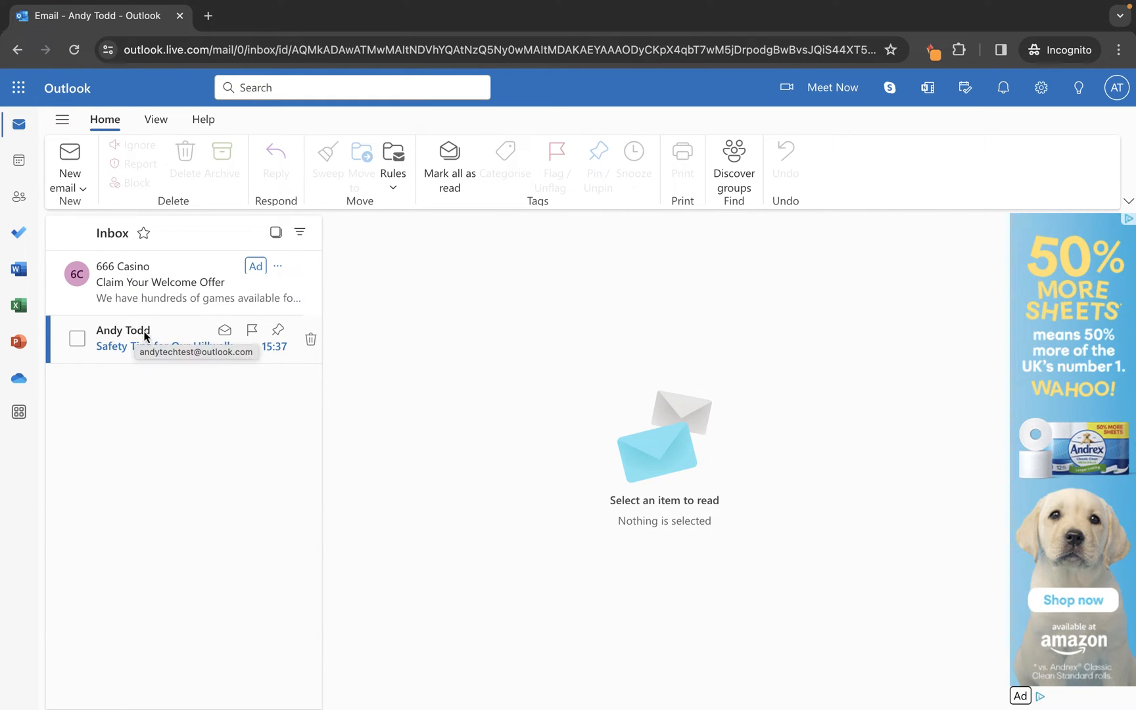
mouse_move(223, 357)
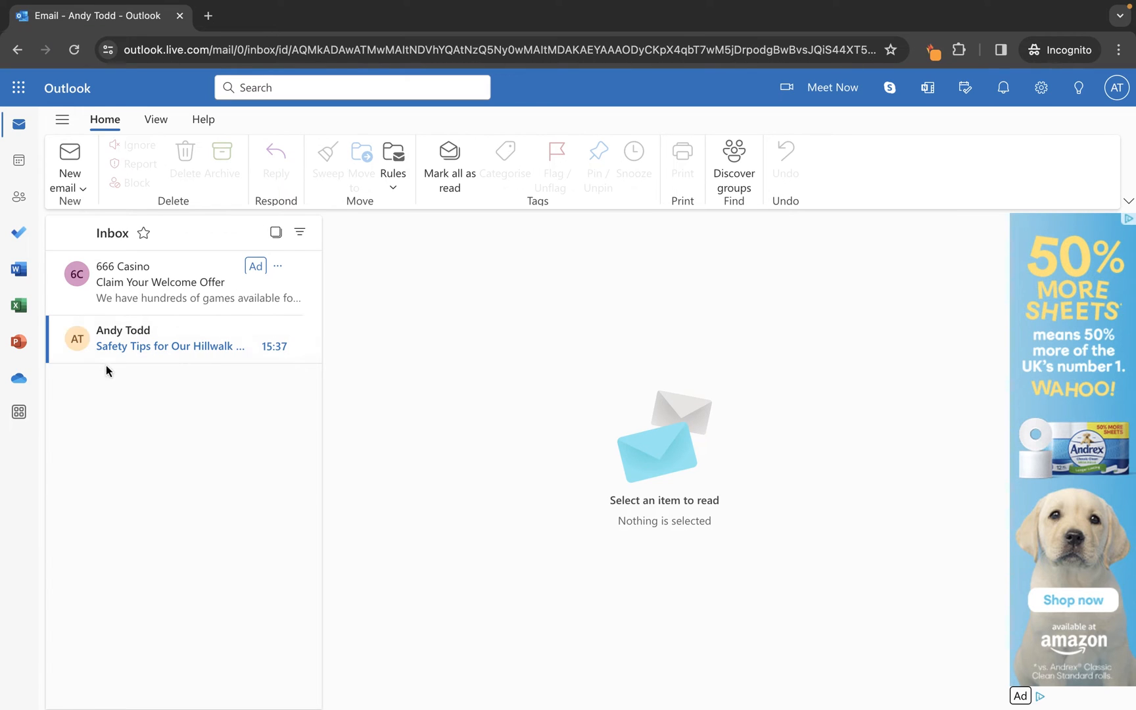
mouse_move(133, 368)
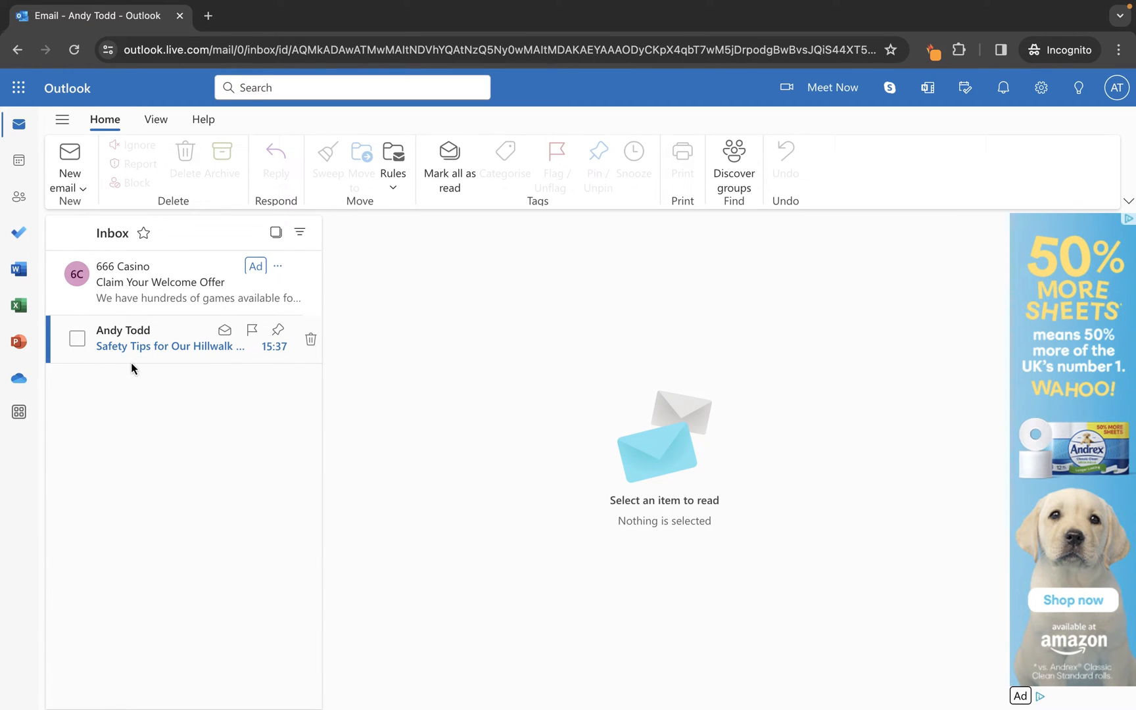
mouse_move(135, 363)
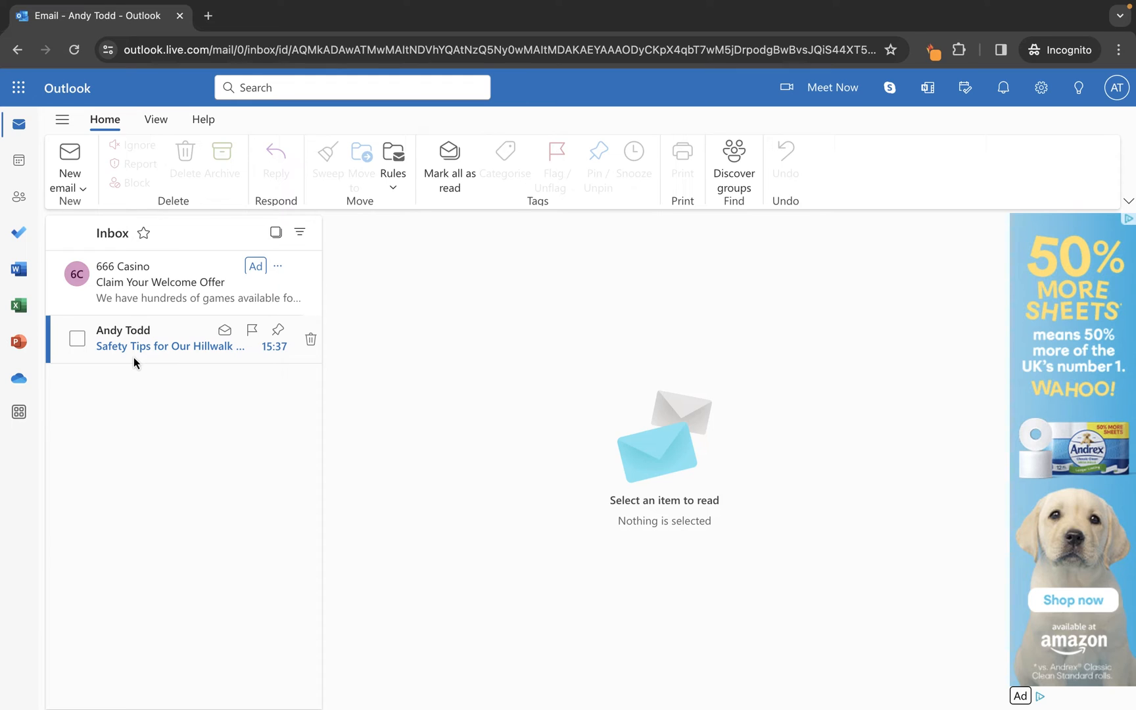
mouse_move(466, 410)
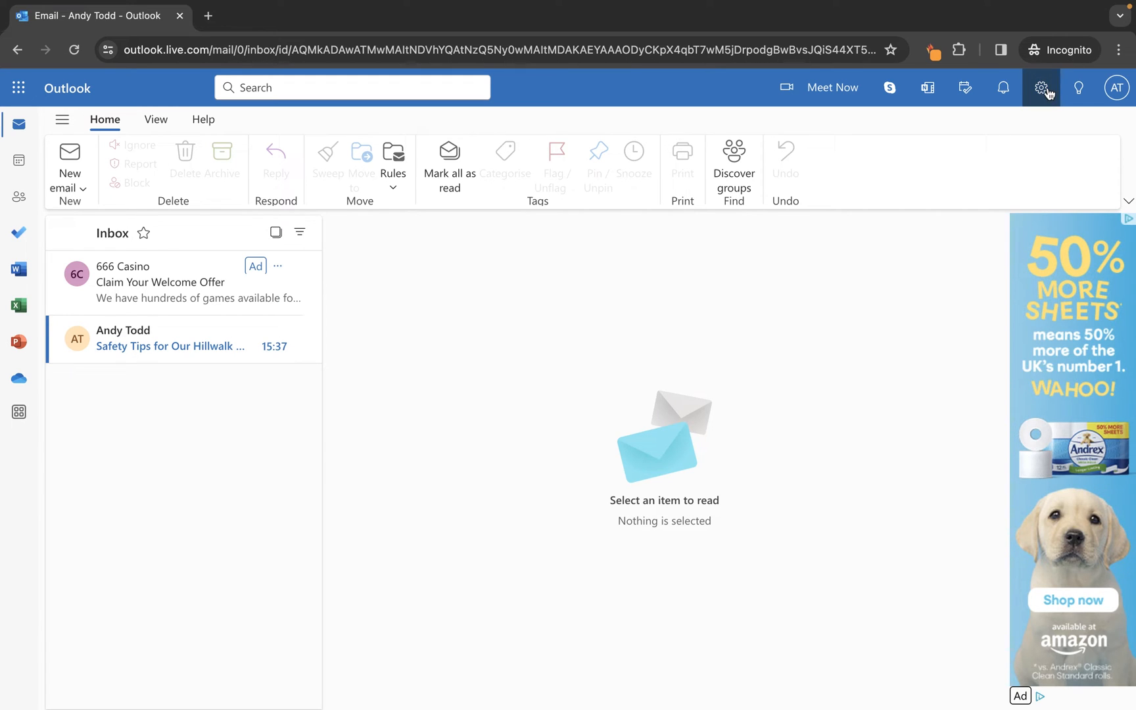
- Set Message preview text to Show preview text in the Layout settings
click(1040, 87)
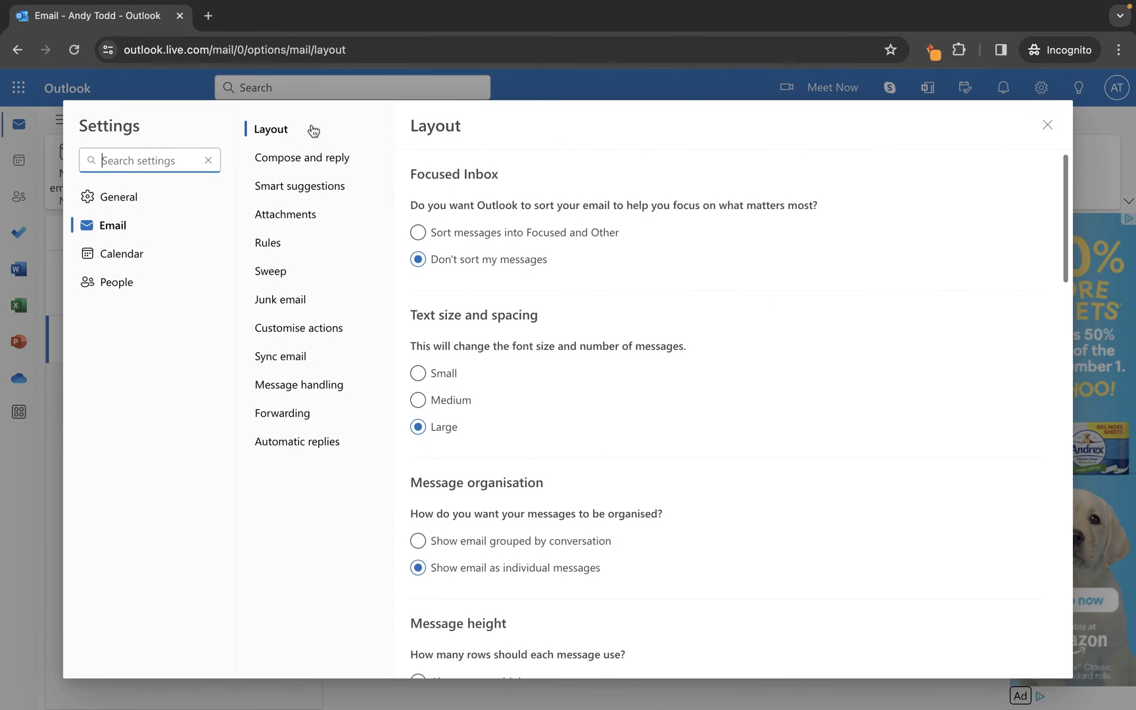
scroll(down, 3)
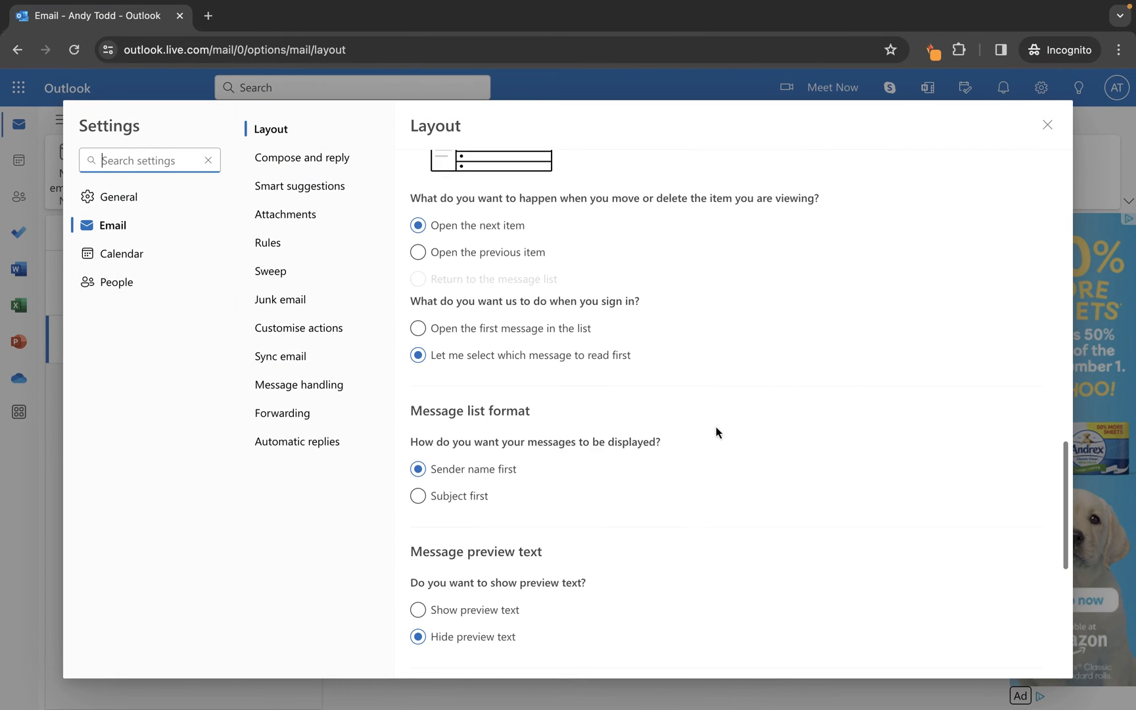
scroll(down, 3)
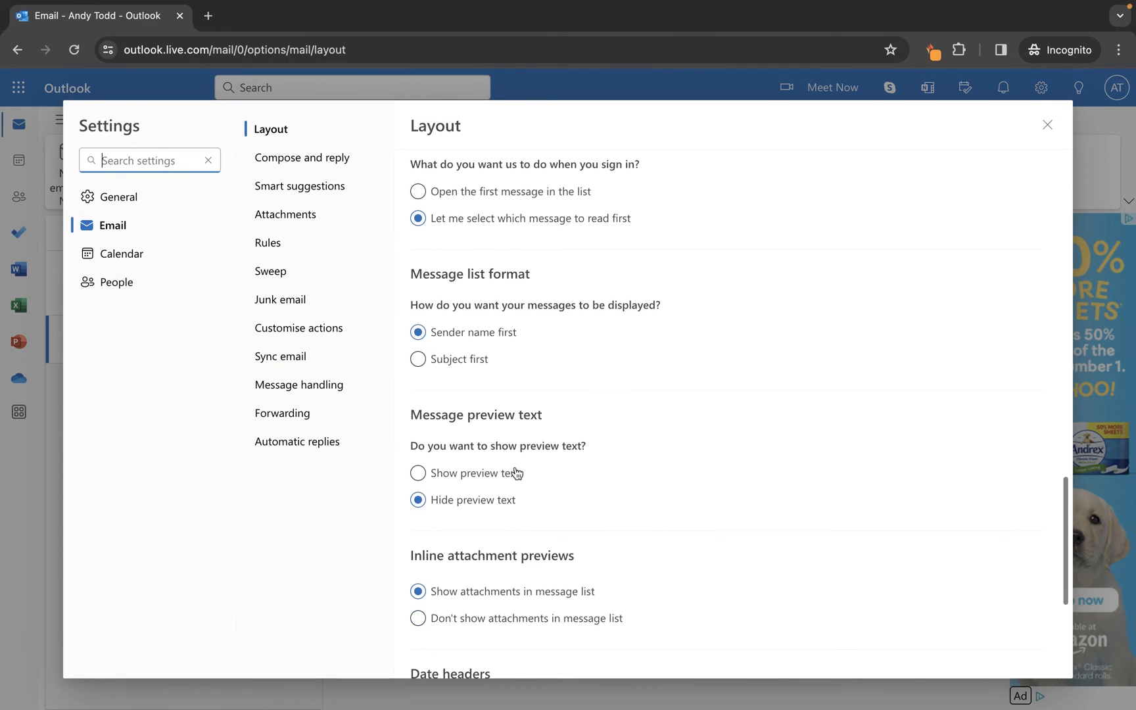
mouse_move(513, 421)
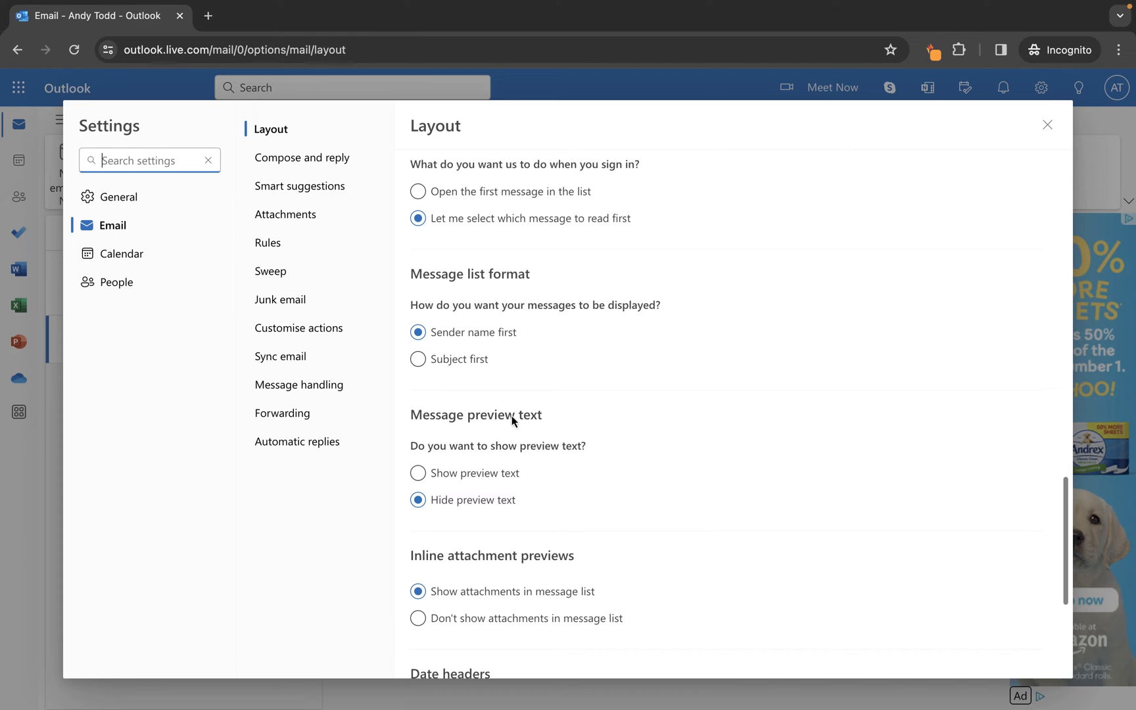
mouse_move(419, 473)
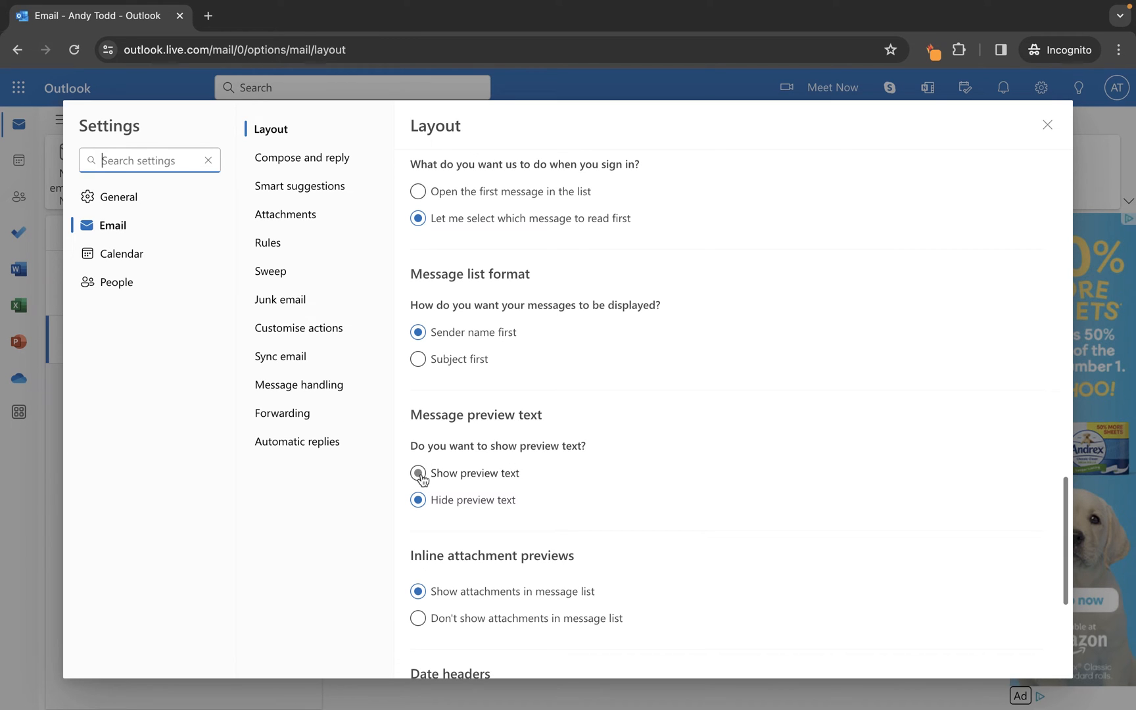
click(417, 474)
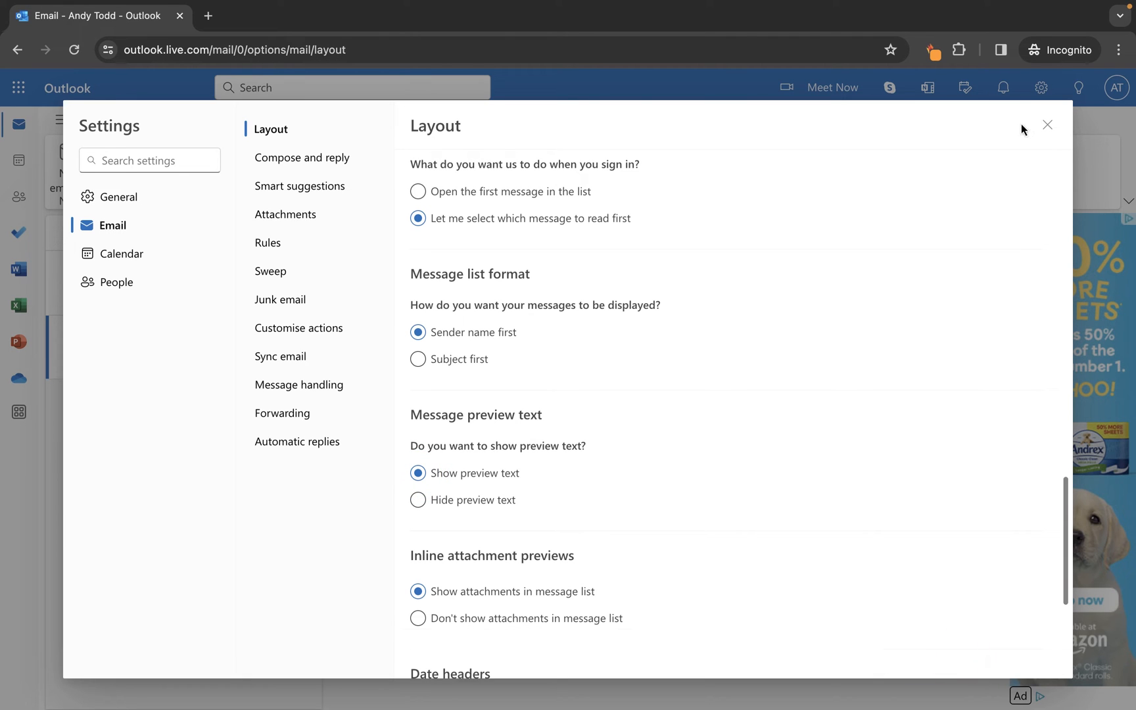
mouse_move(1048, 125)
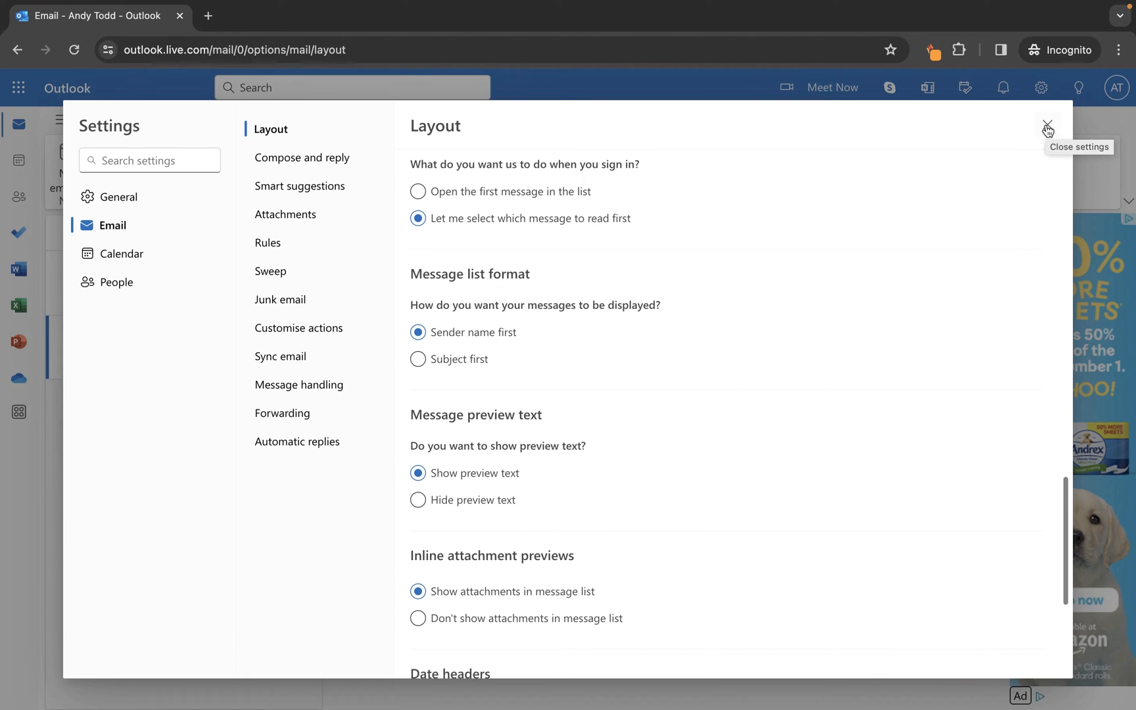
- Close Settings so the inbox shows preview text under each message
click(1048, 124)
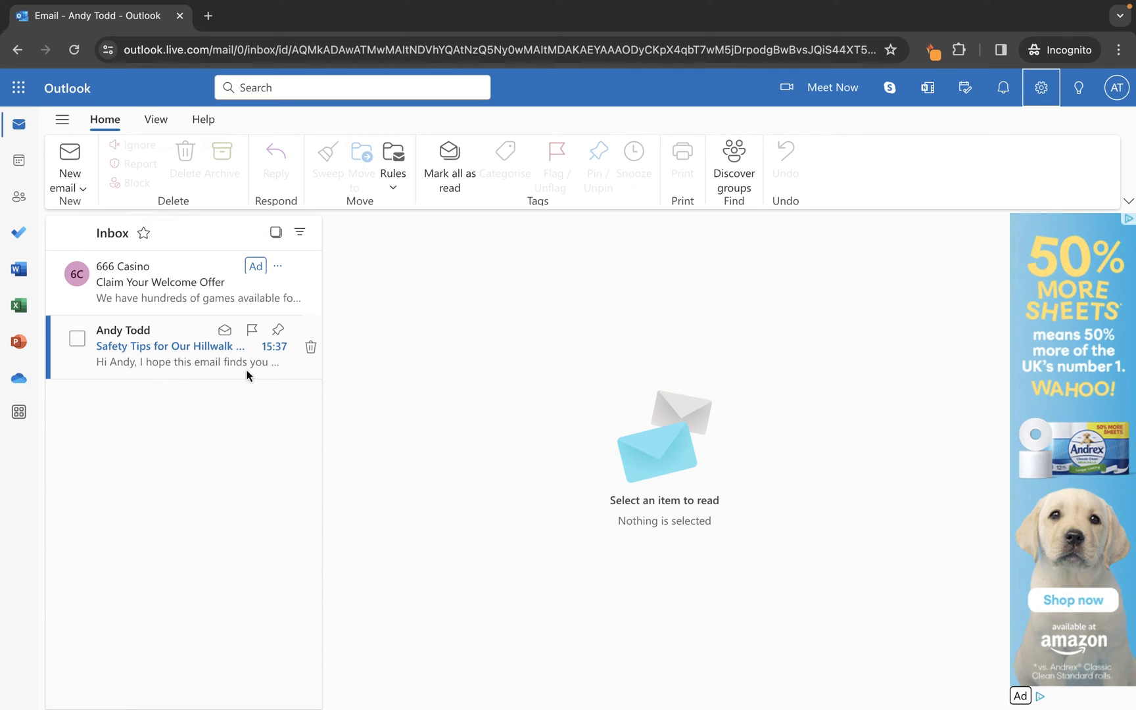
mouse_move(453, 431)
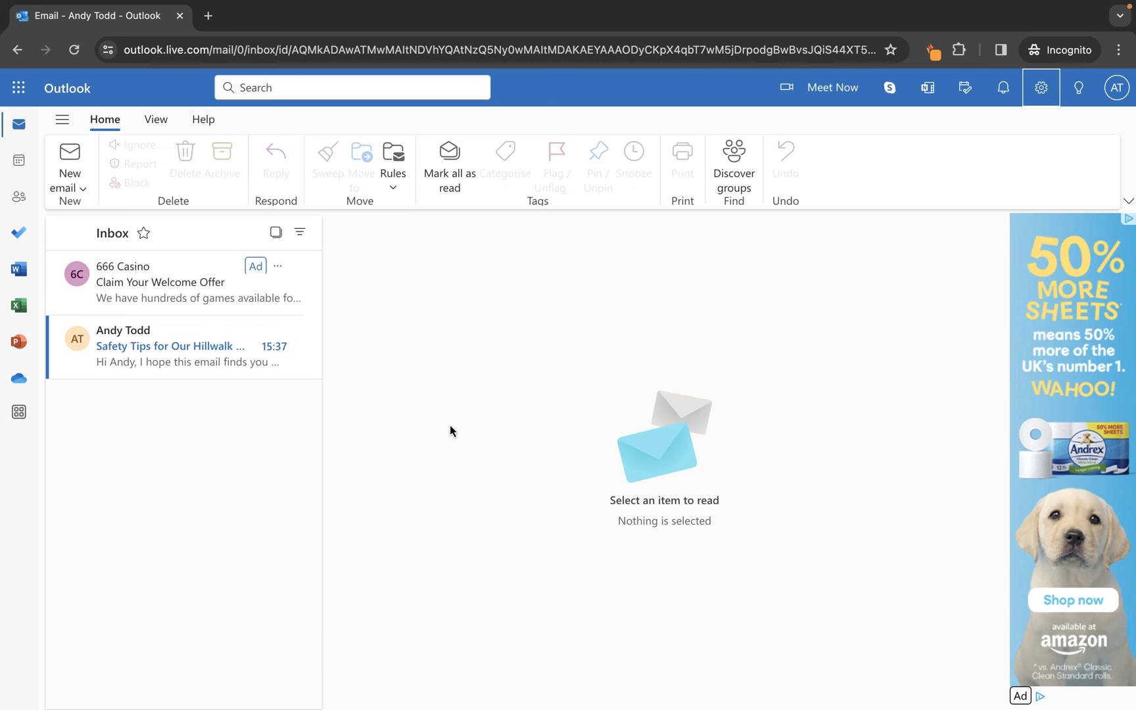
- Set Message preview text back to Hide preview text in the Layout settings
click(1041, 87)
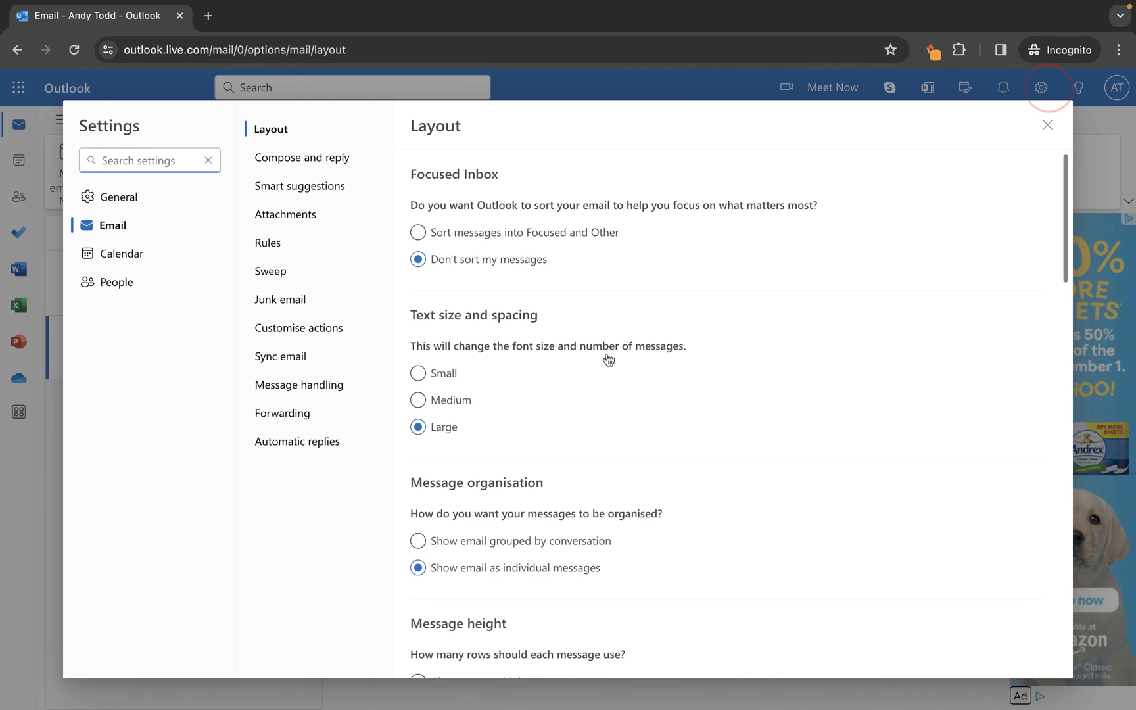
scroll(down, 3)
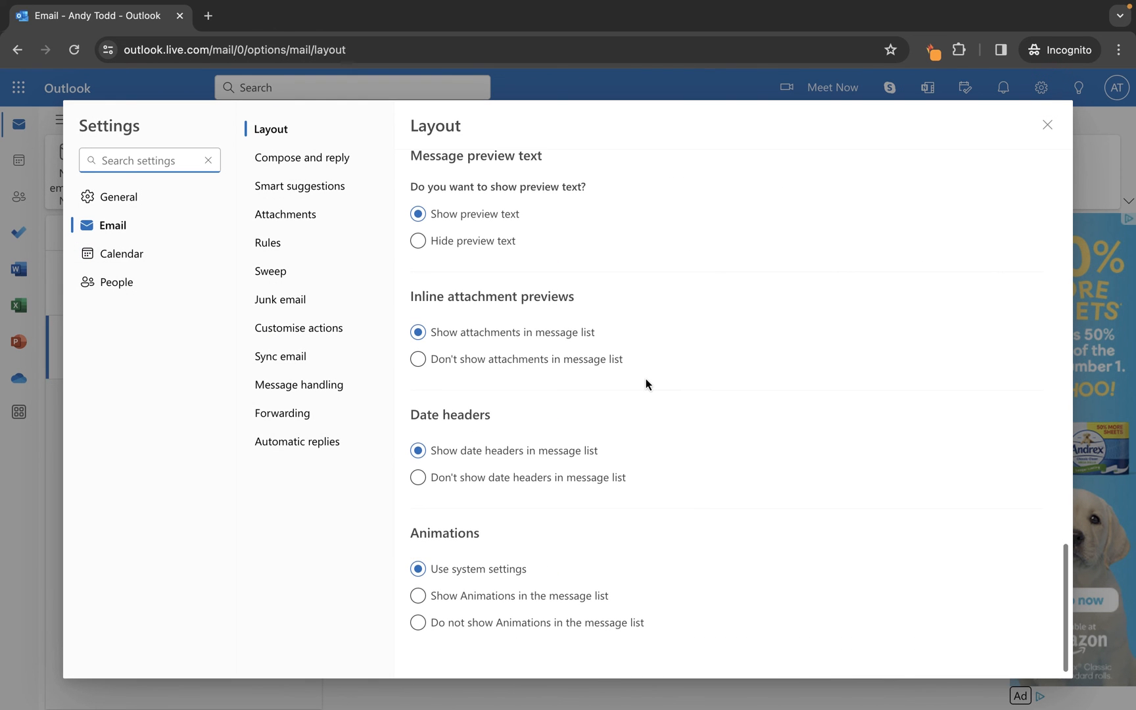
click(418, 241)
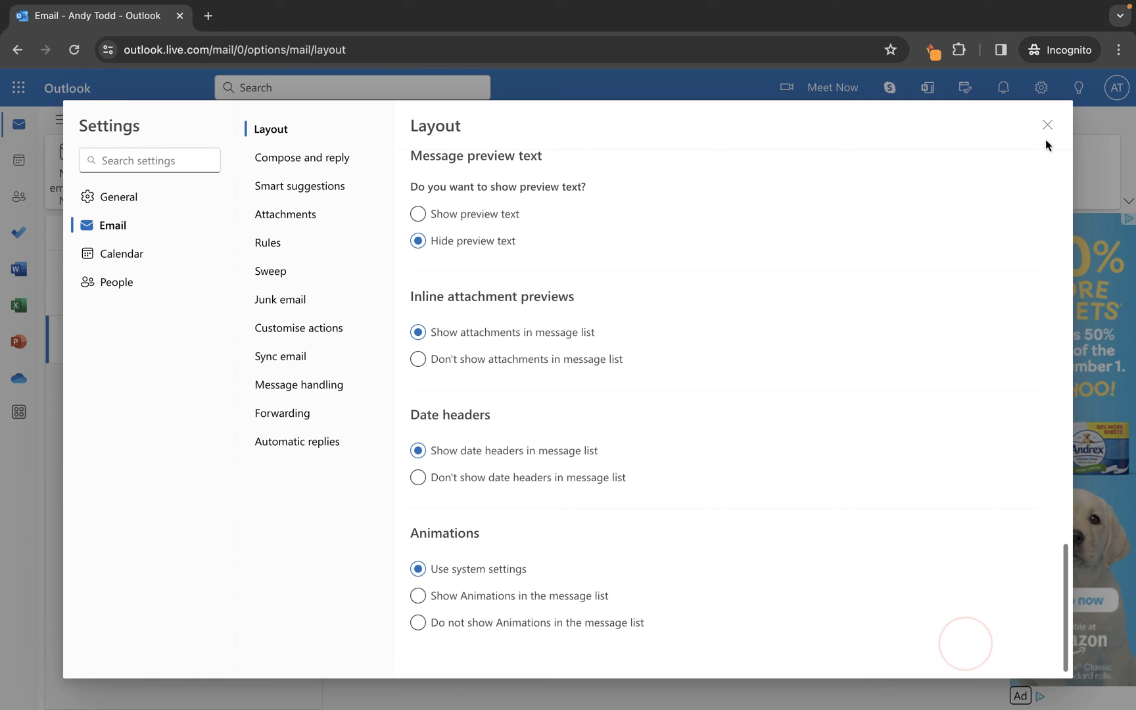
- Close Settings so the inbox lists messages without preview text
click(1048, 125)
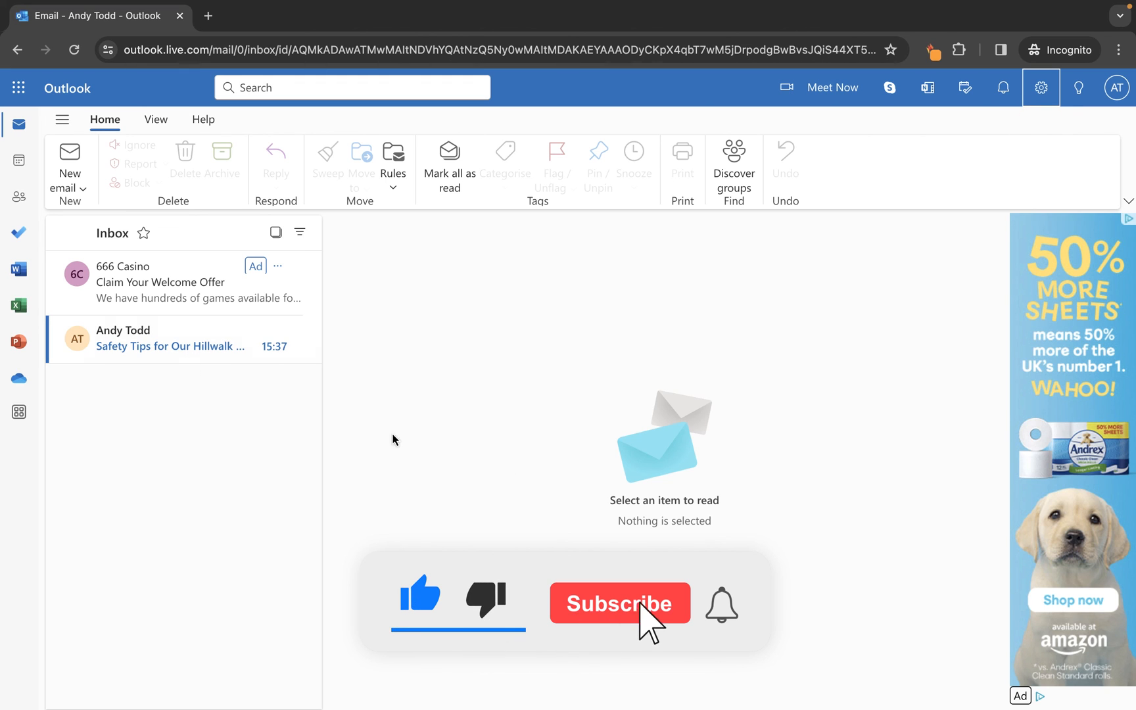
click(620, 604)
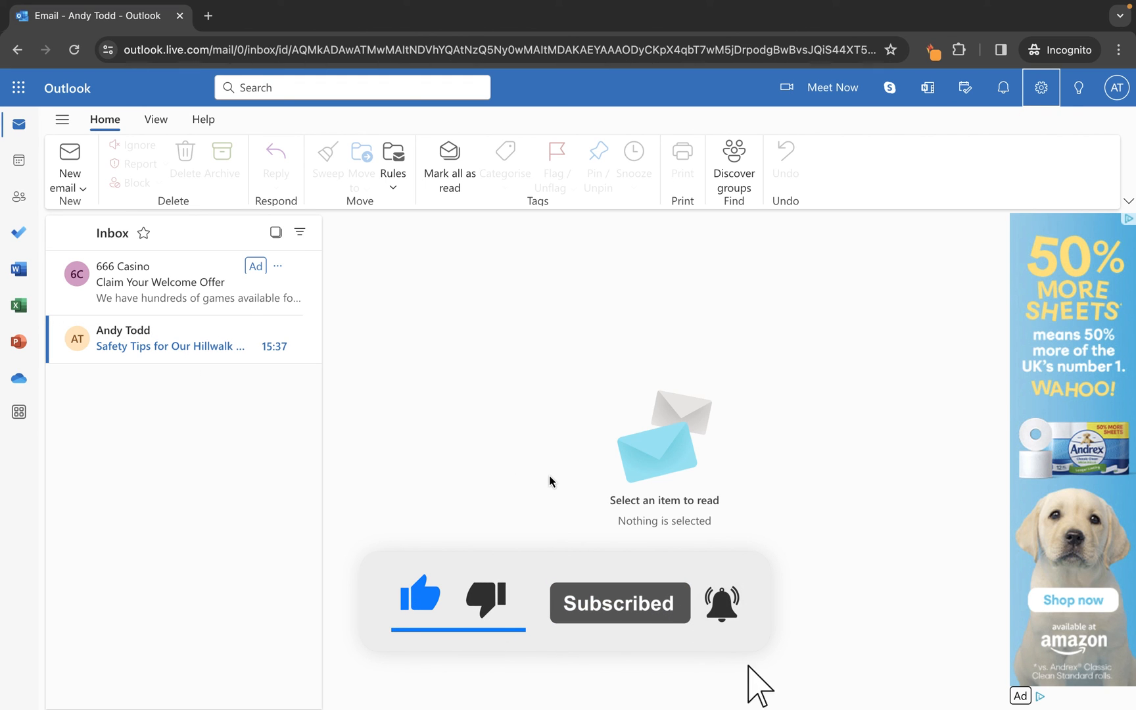